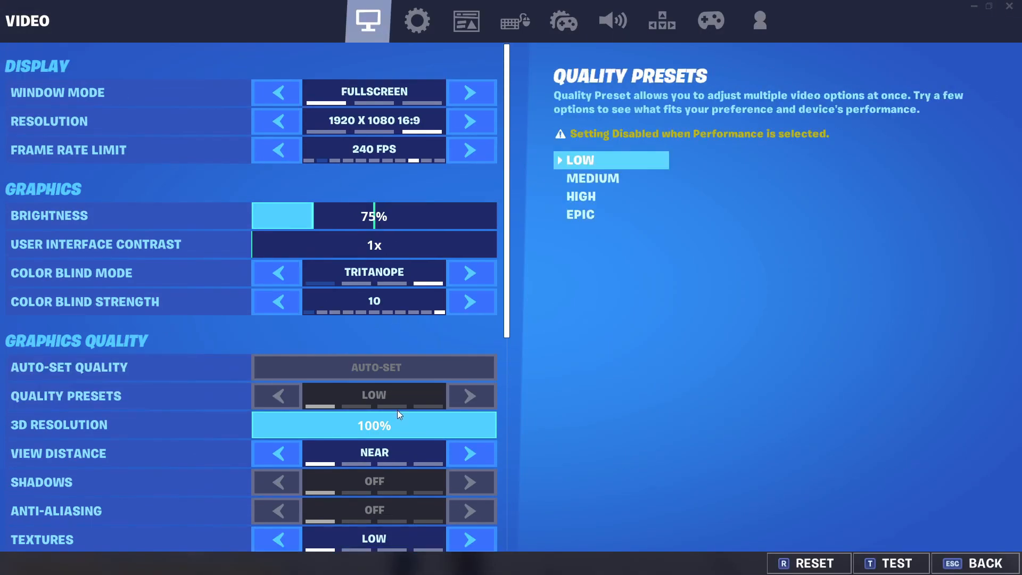
Step: Set Fortnite Textures to Epic, then exit the game and open Run
key(Escape)
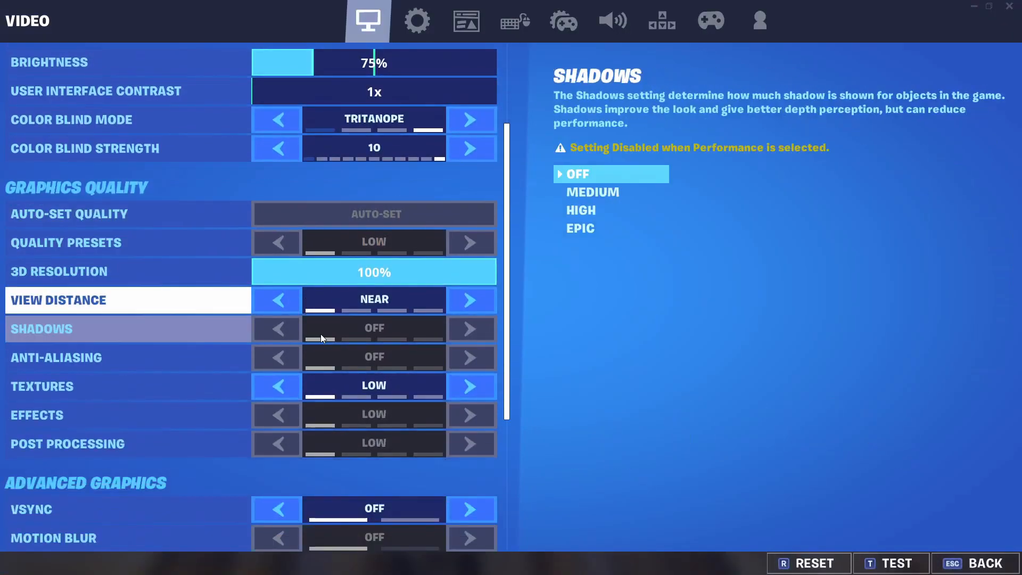
click(471, 386)
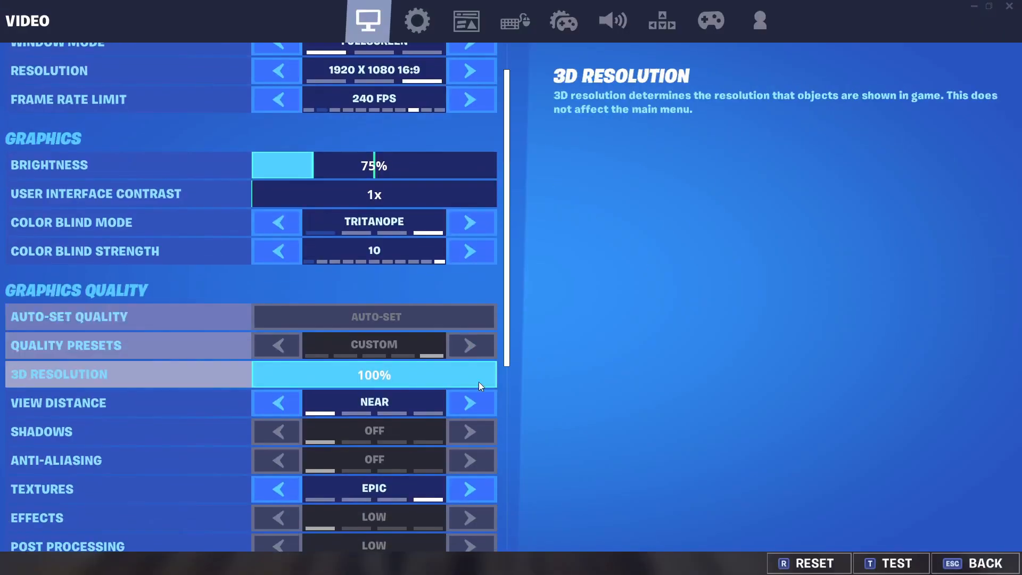
key(Escape)
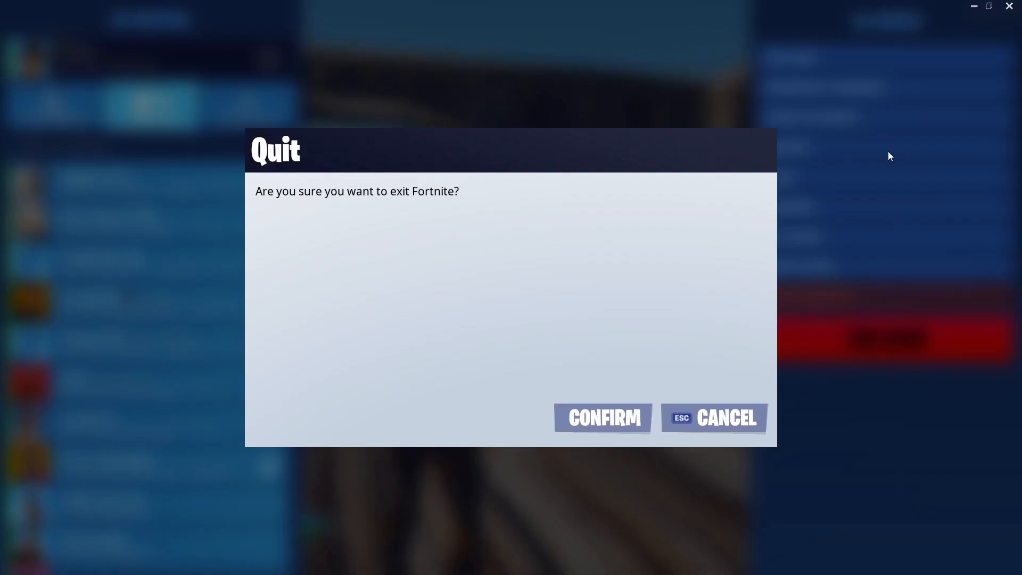
click(603, 418)
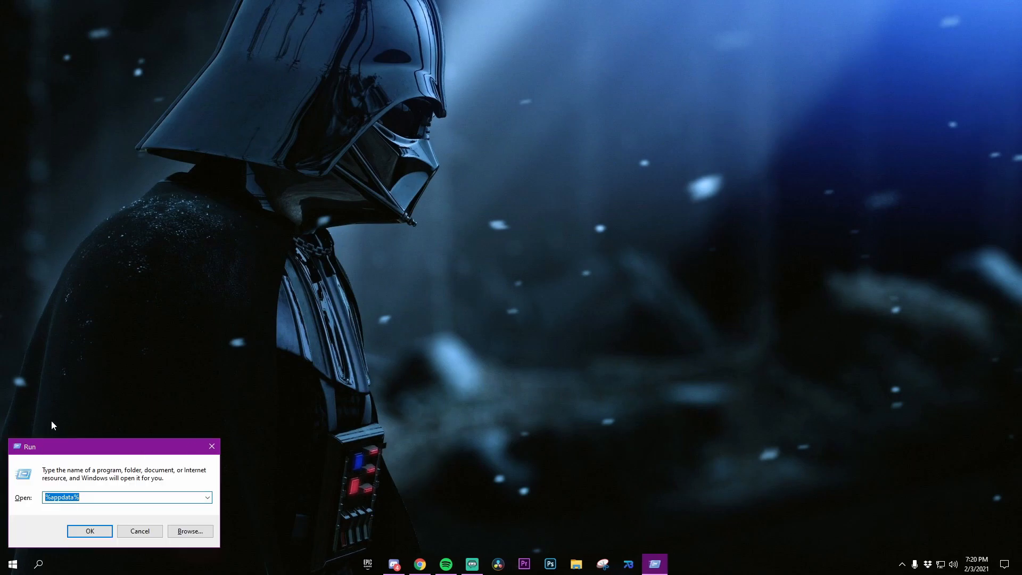
Step: Run %appdata% from the Run box to open the Roaming folder
drag(29, 446, 230, 386)
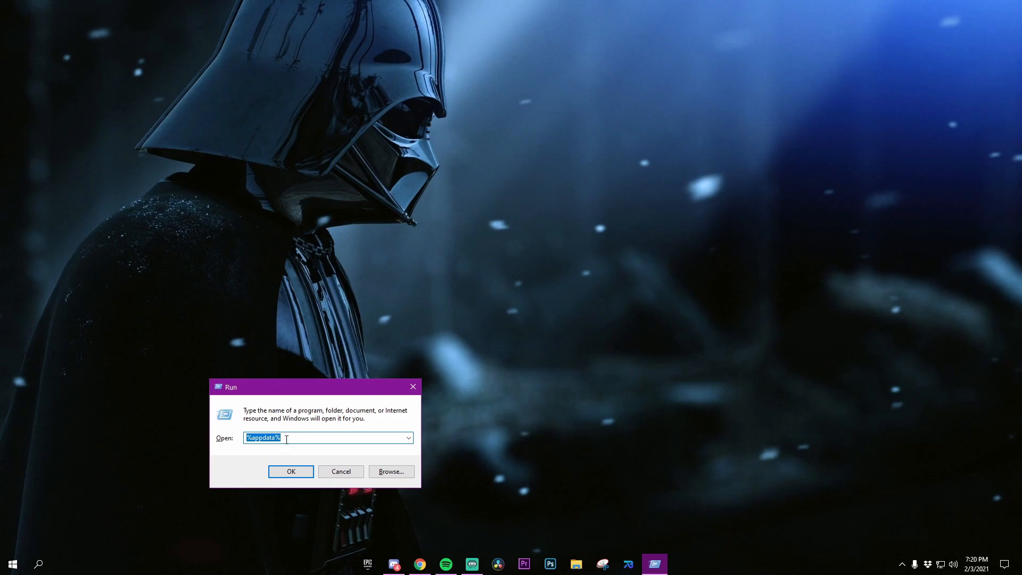
click(261, 447)
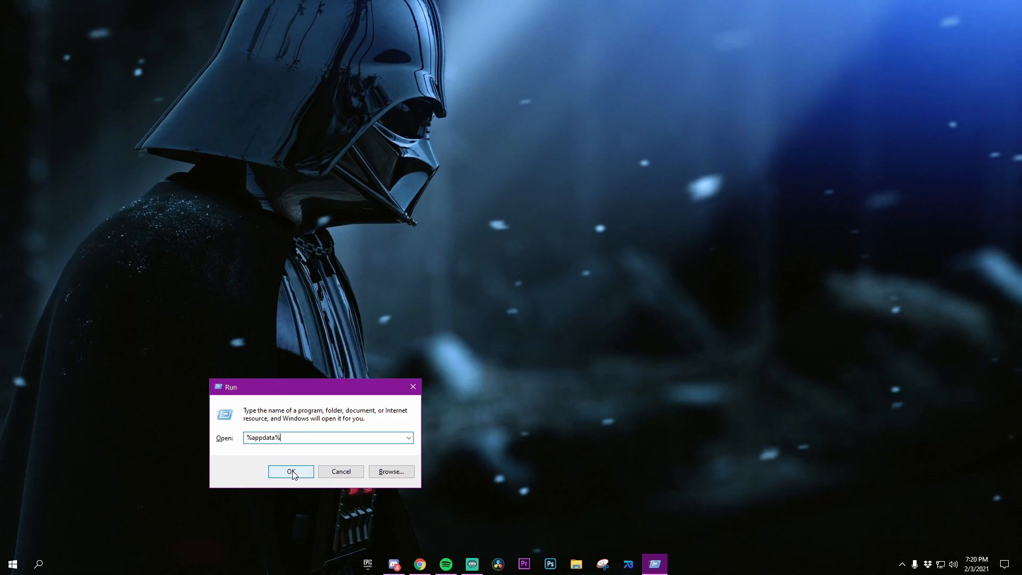
click(290, 471)
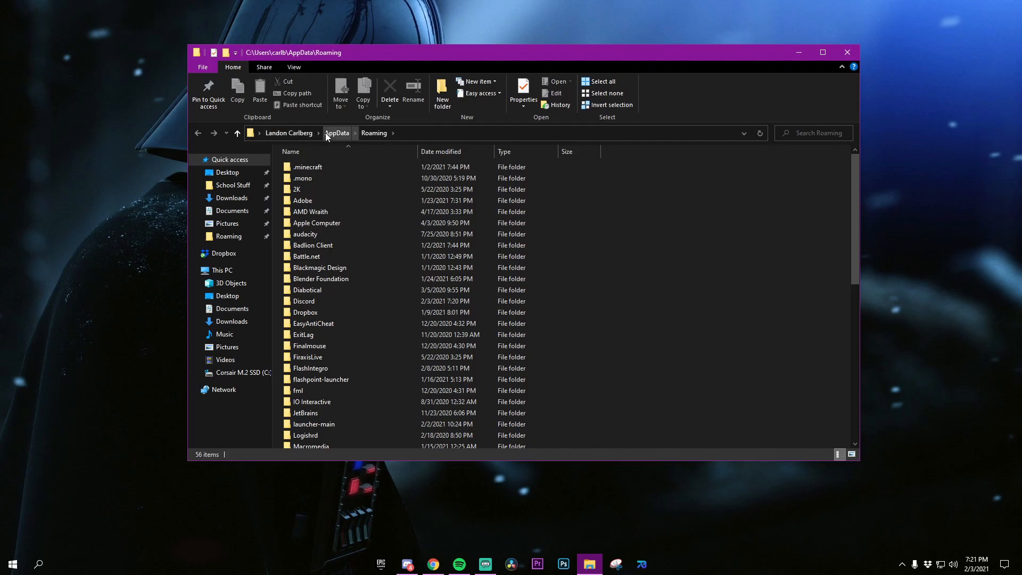
Step: Browse to AppData\Local\FortniteGame\Saved\Config\WindowsClient and select GameUserSettings.ini
click(336, 133)
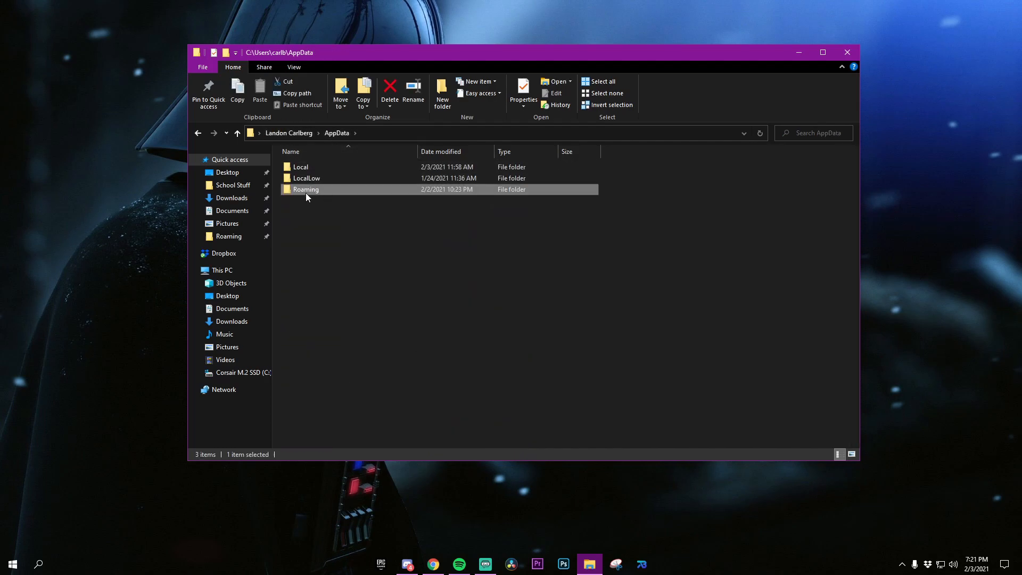
double_click(301, 167)
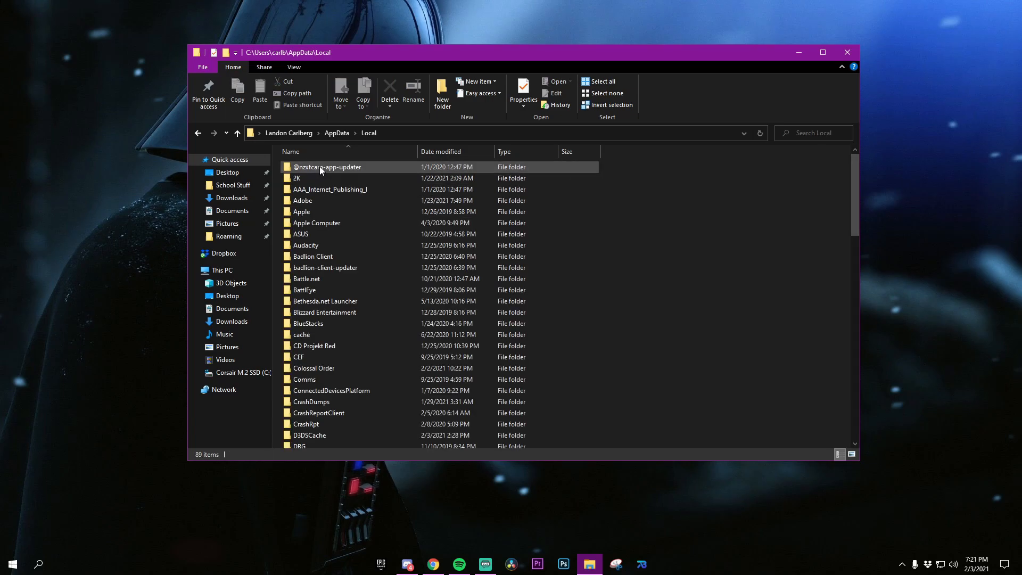
scroll(down, 3)
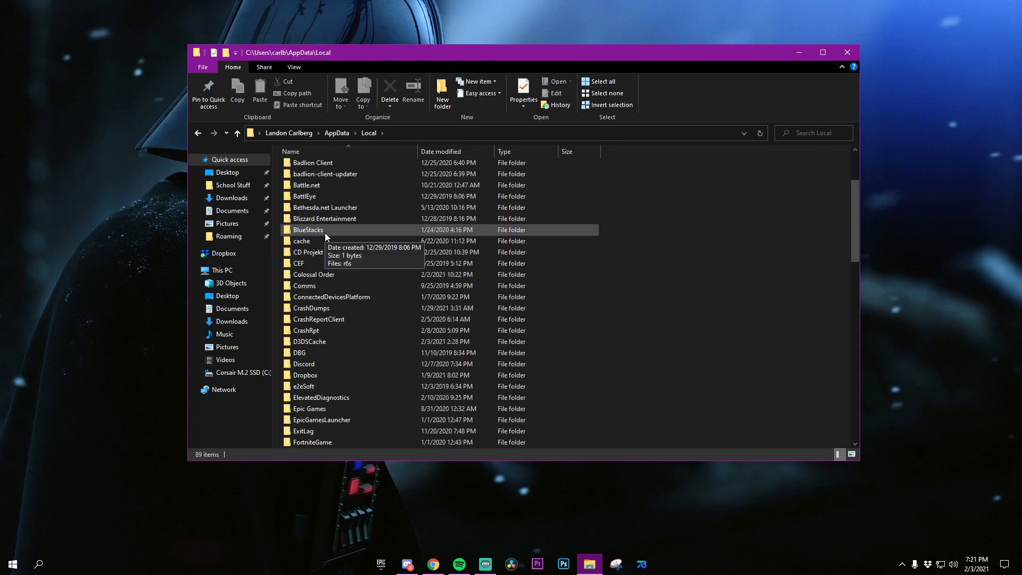
scroll(down, 3)
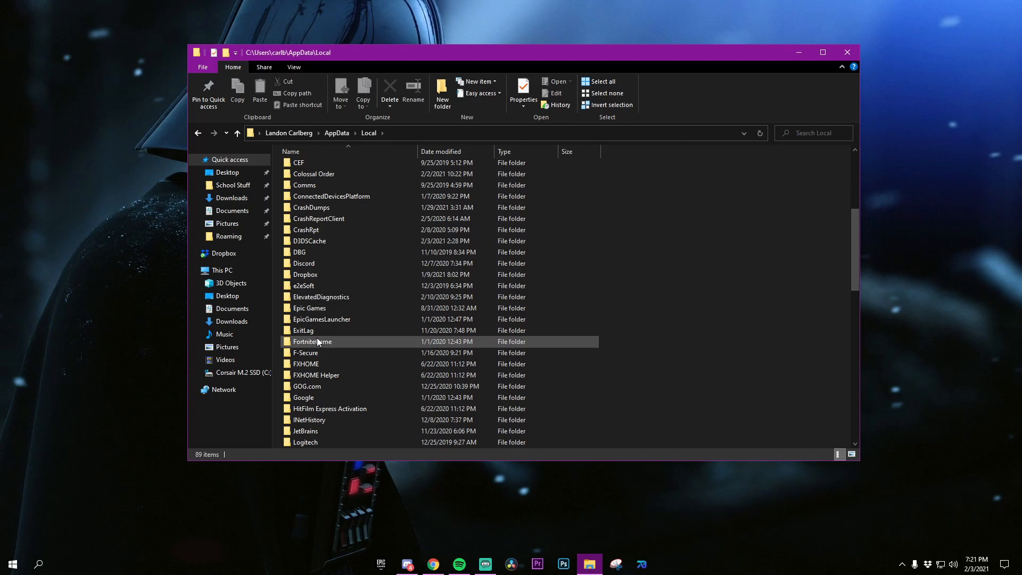
double_click(312, 342)
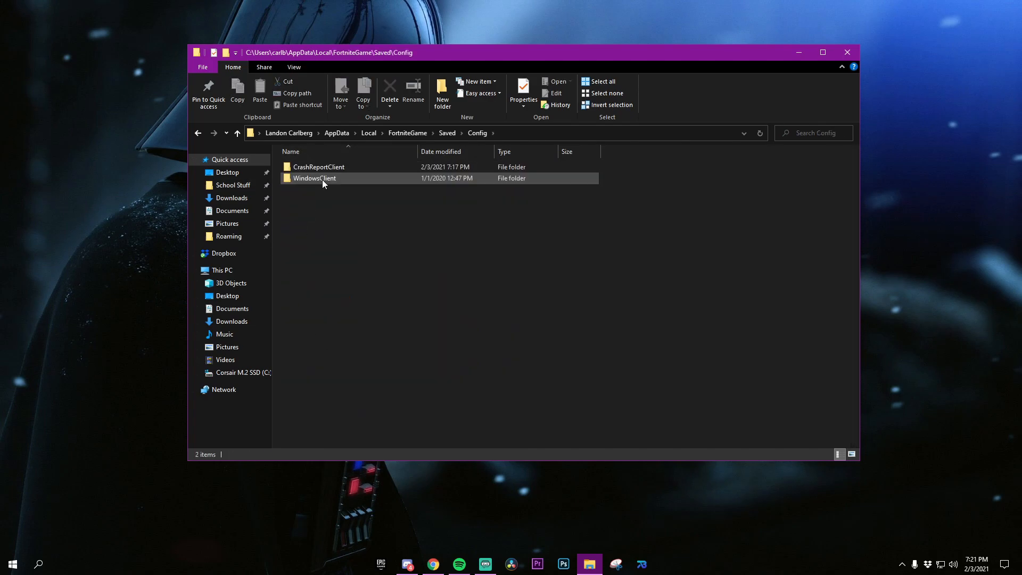
double_click(315, 178)
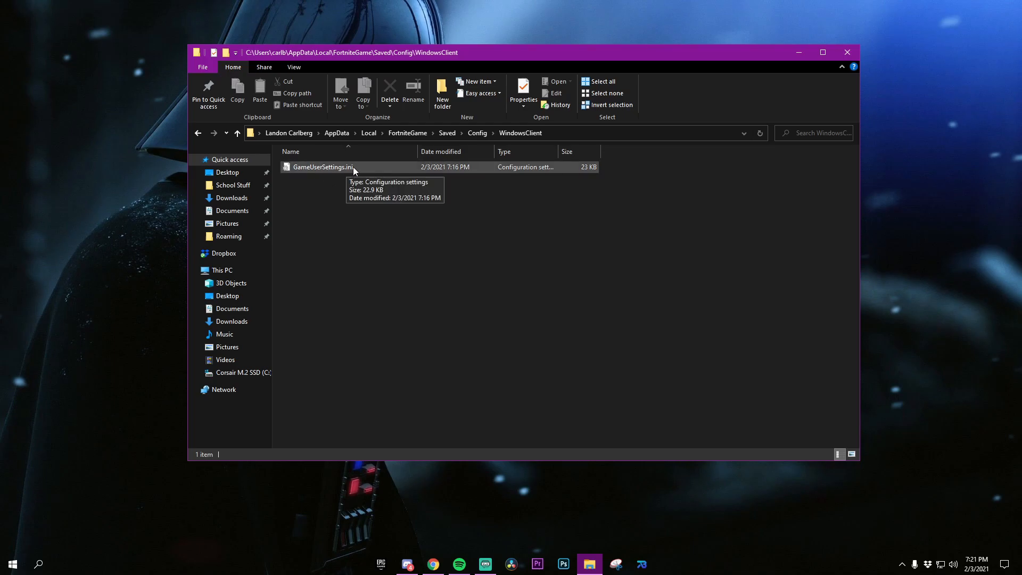
click(322, 167)
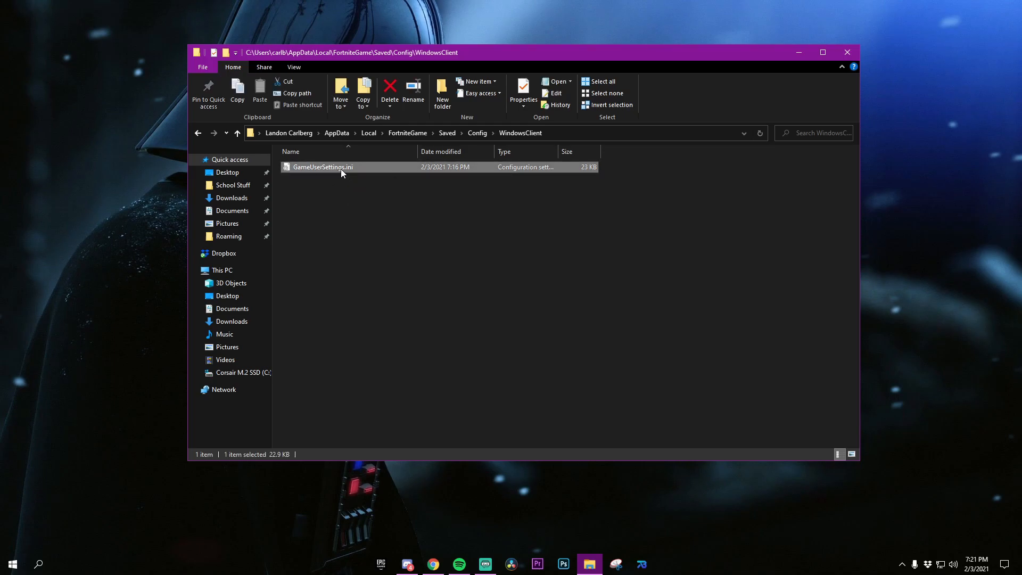
mouse_move(329, 170)
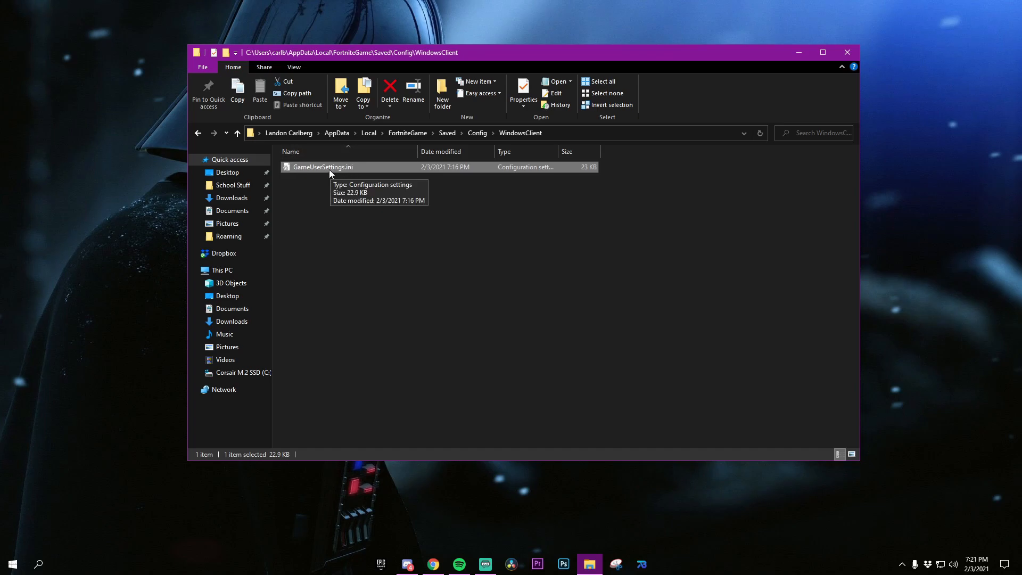
Step: Clear the Read-only attribute in GameUserSettings.ini's Properties and apply it
right_click(322, 166)
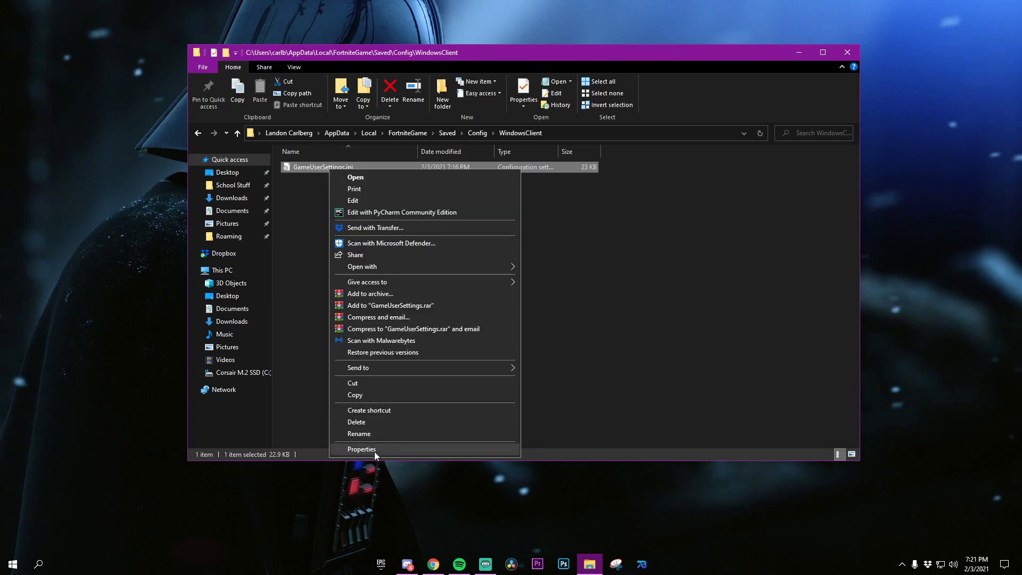
click(361, 449)
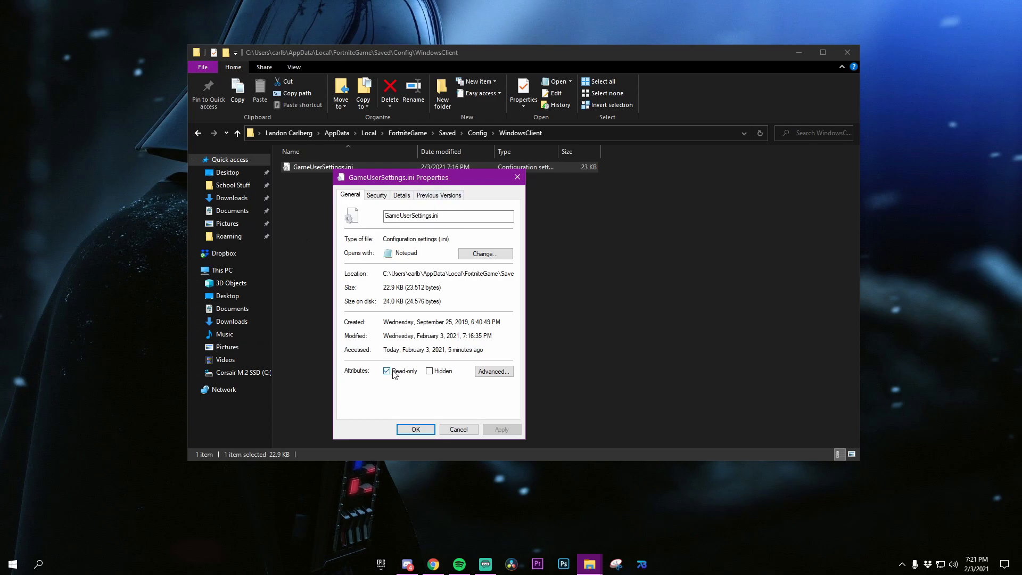
click(387, 371)
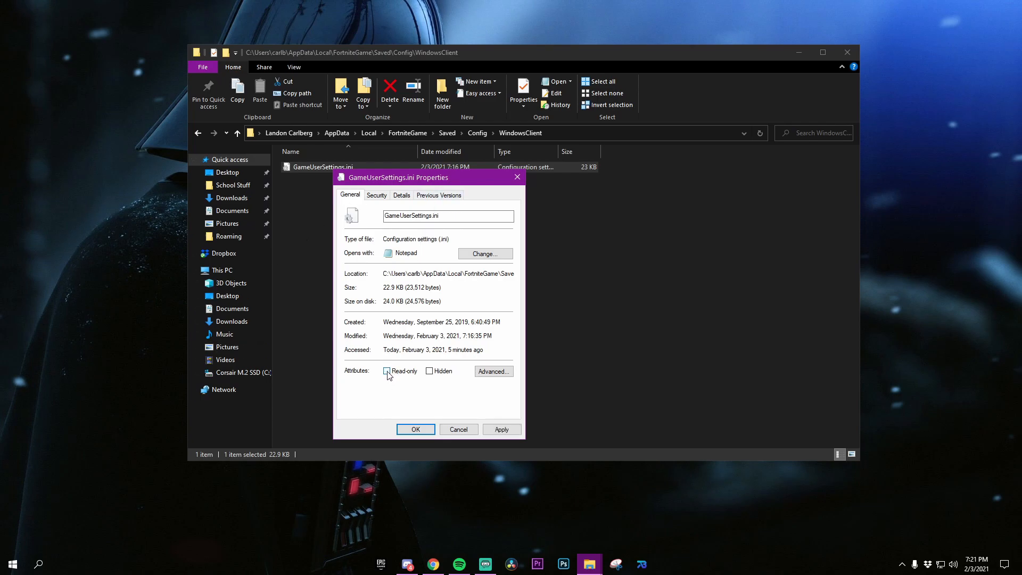
click(387, 371)
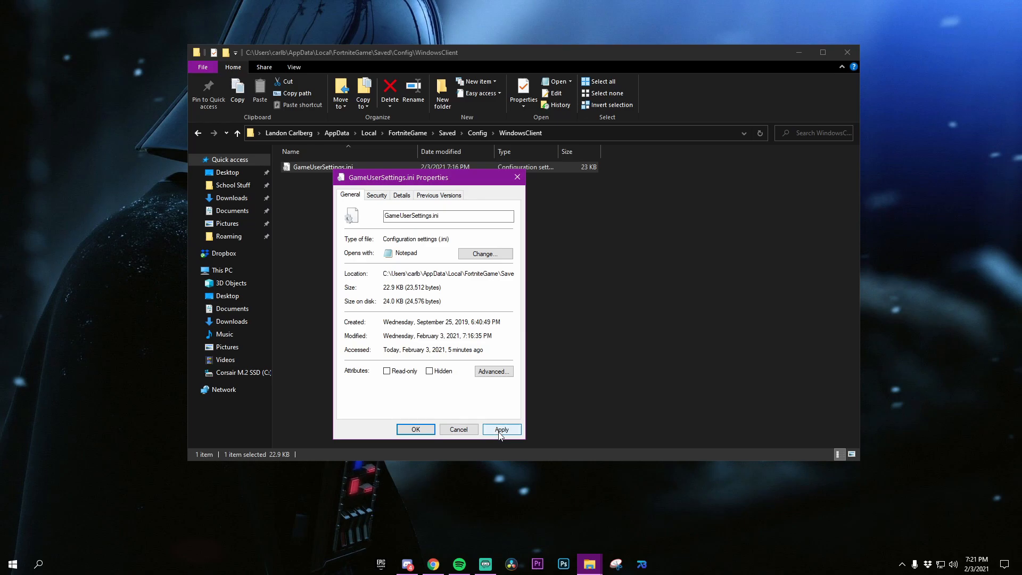
click(502, 429)
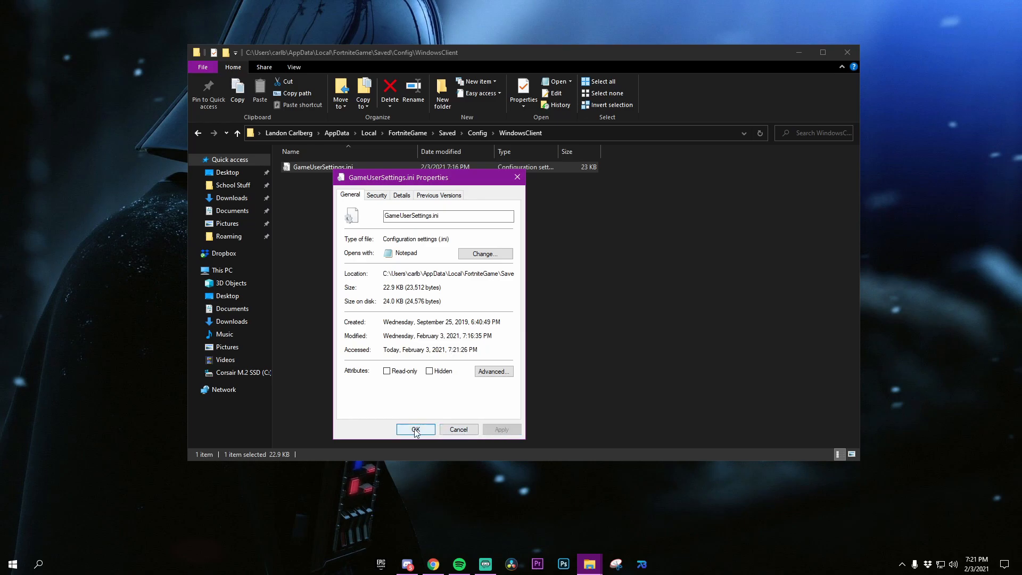
click(415, 429)
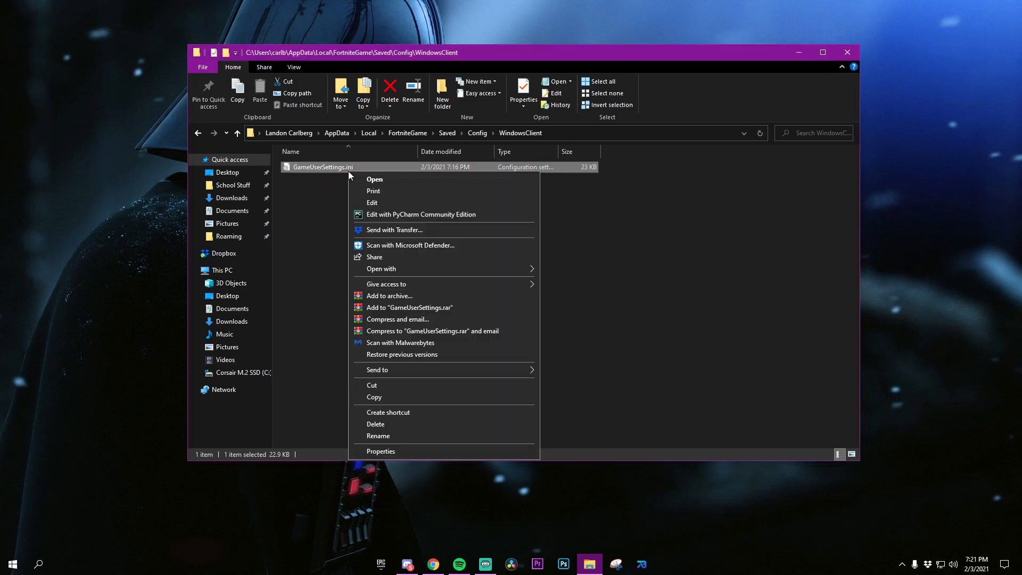
Step: Change bPreferFeatureLevelES31 to False in Notepad and save GameUserSettings.ini
click(375, 179)
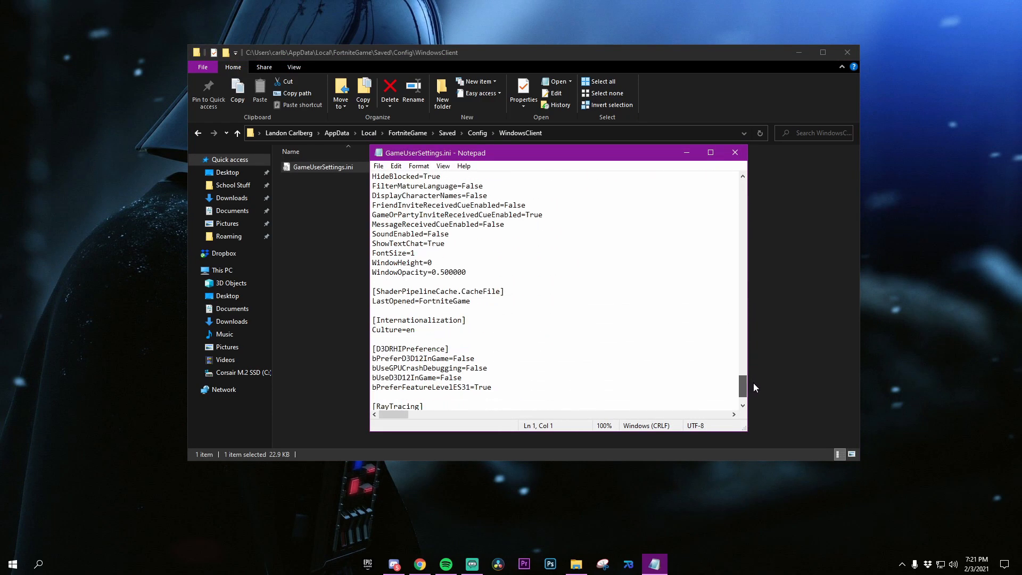
scroll(down, 3)
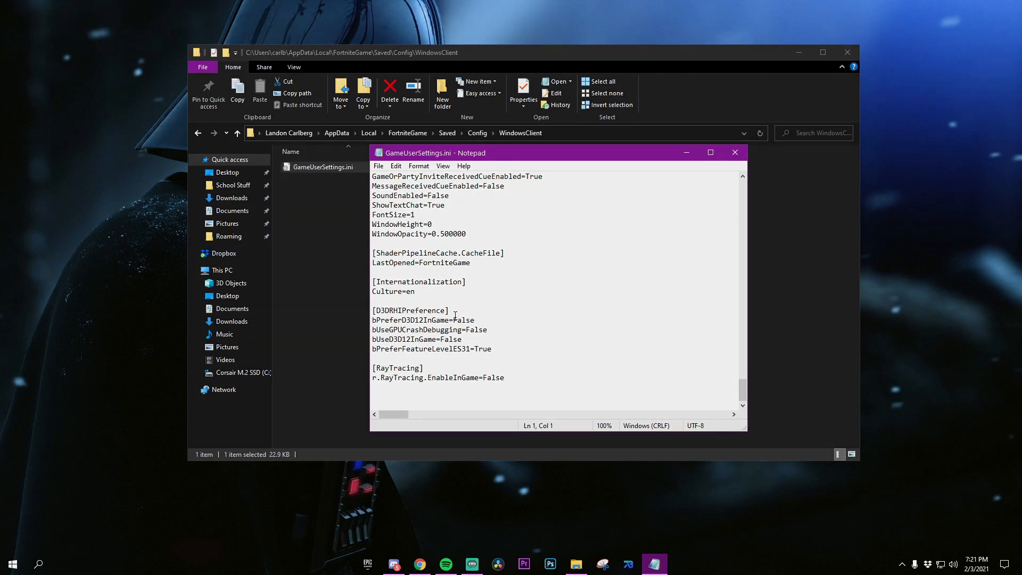
click(711, 151)
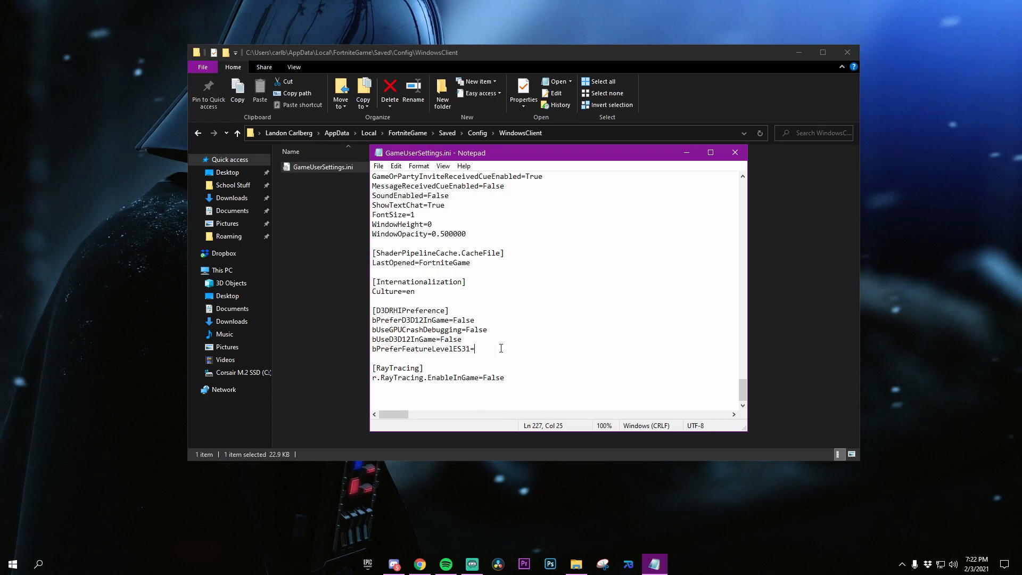
text(Fals)
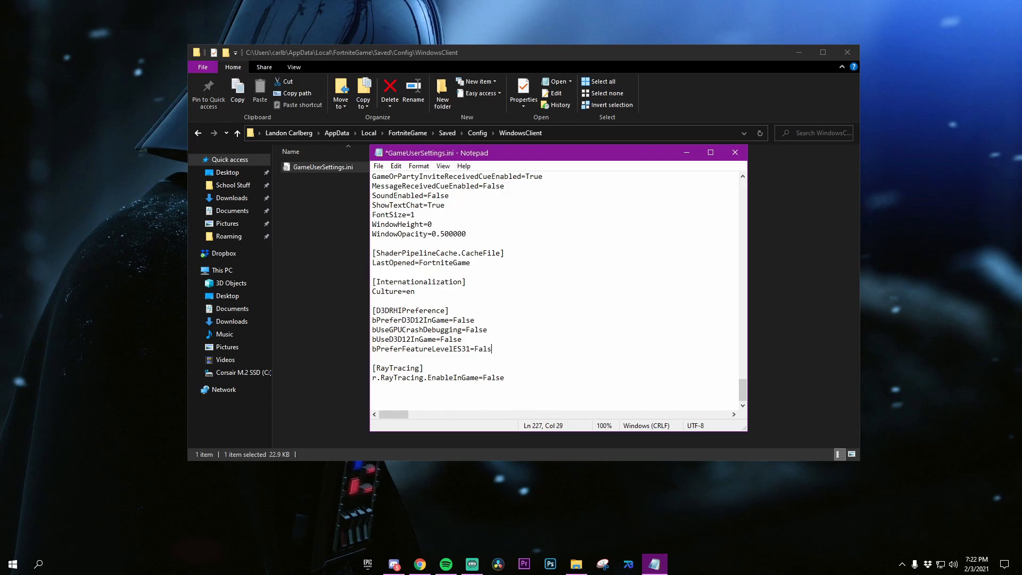
text(e)
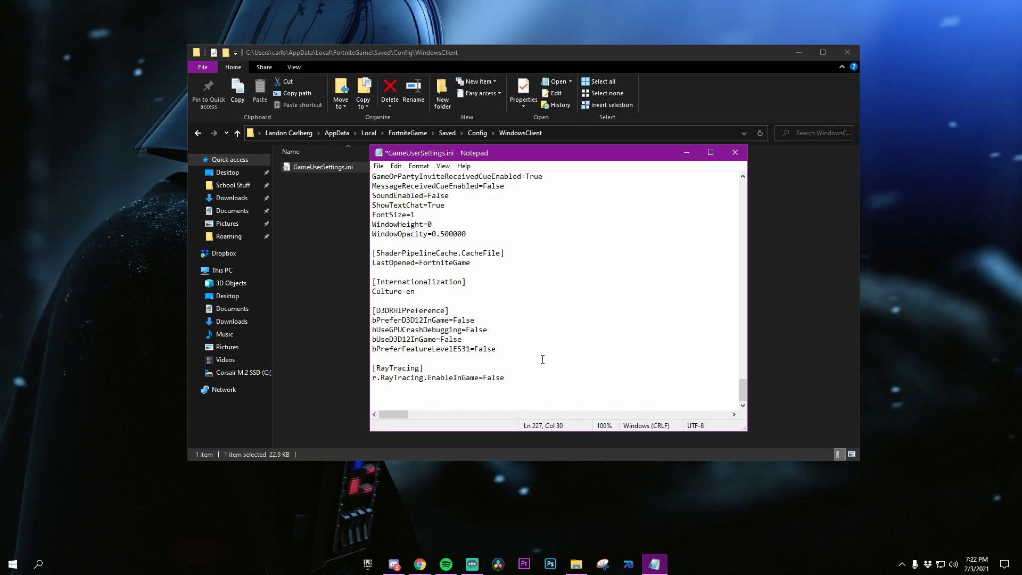
click(378, 166)
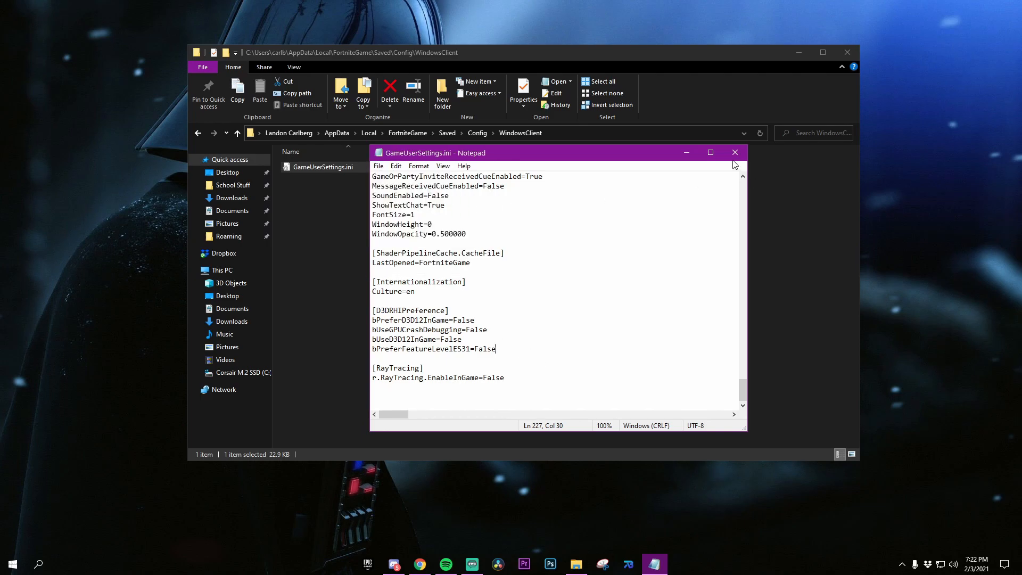
Step: Close Notepad, set GameUserSettings.ini back to Read-only, and close Explorer
click(734, 151)
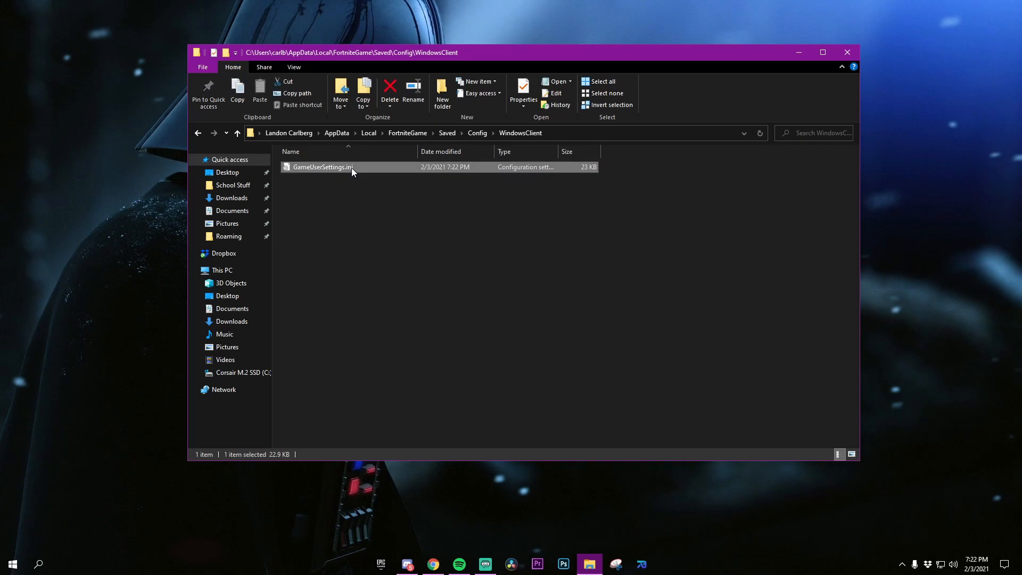
click(522, 88)
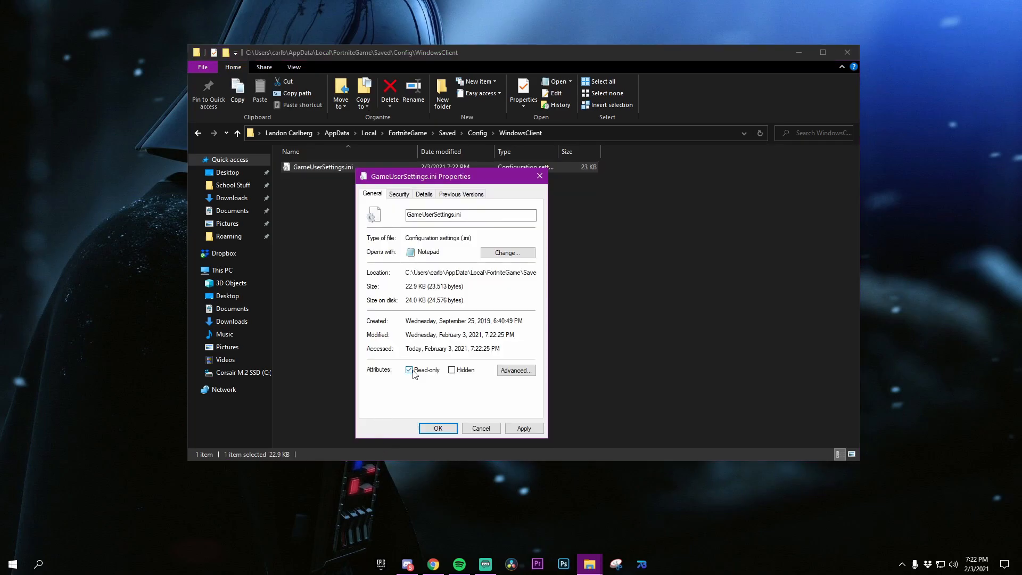
click(437, 428)
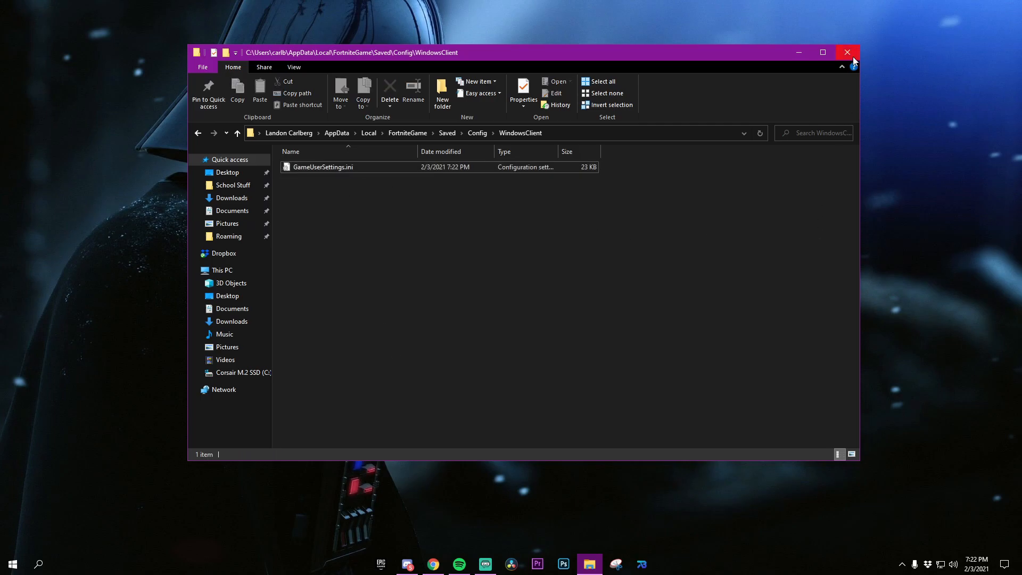
click(848, 52)
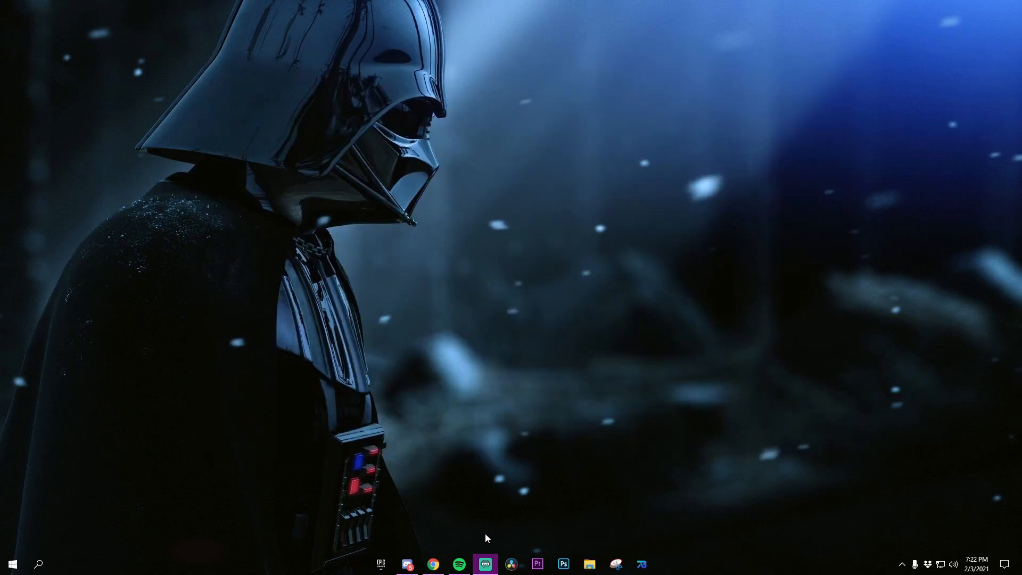
Step: Return to Fortnite and scroll Video settings to Rendering Mode: Performance (Alpha)
click(485, 563)
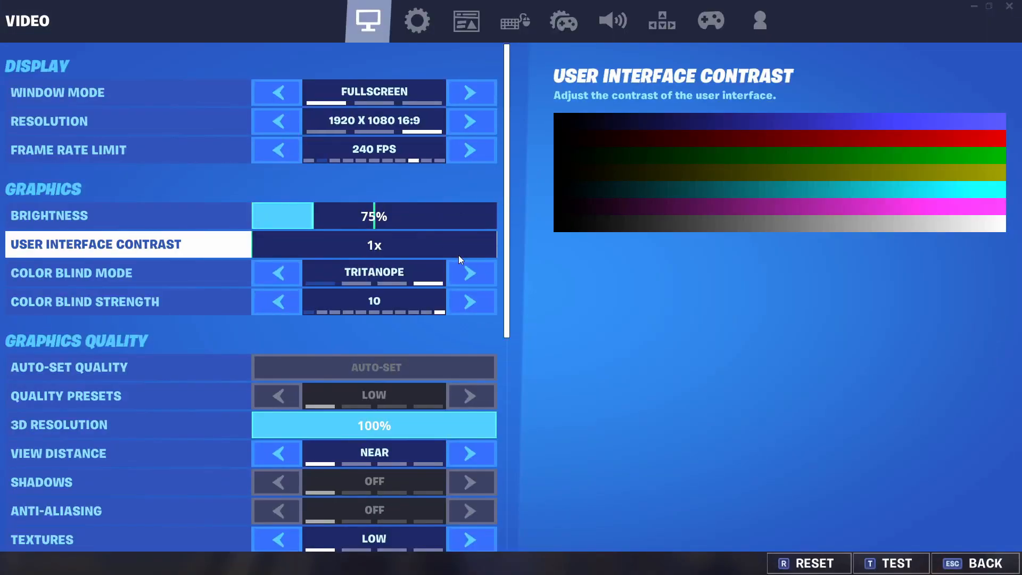
scroll(down, 3)
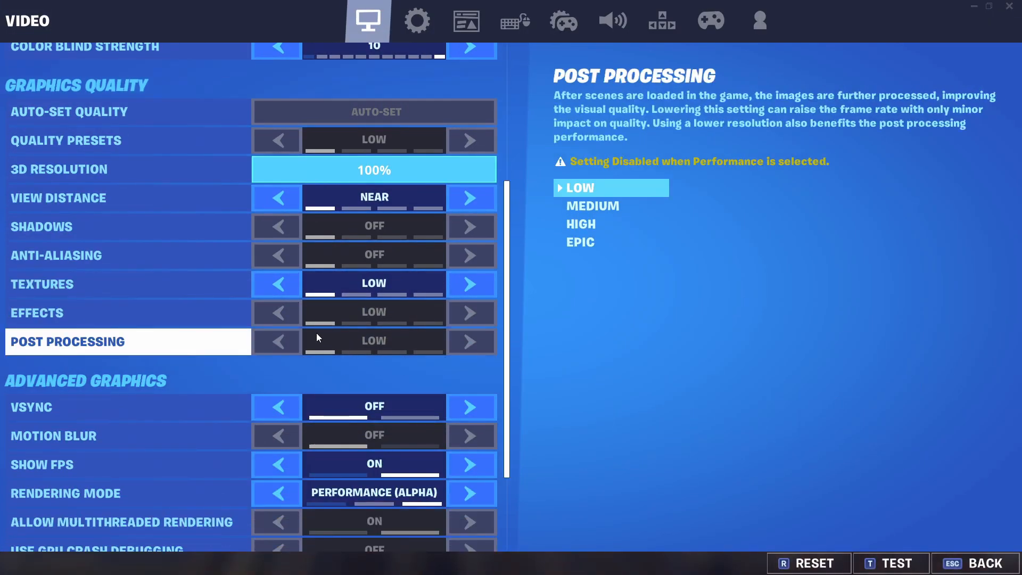